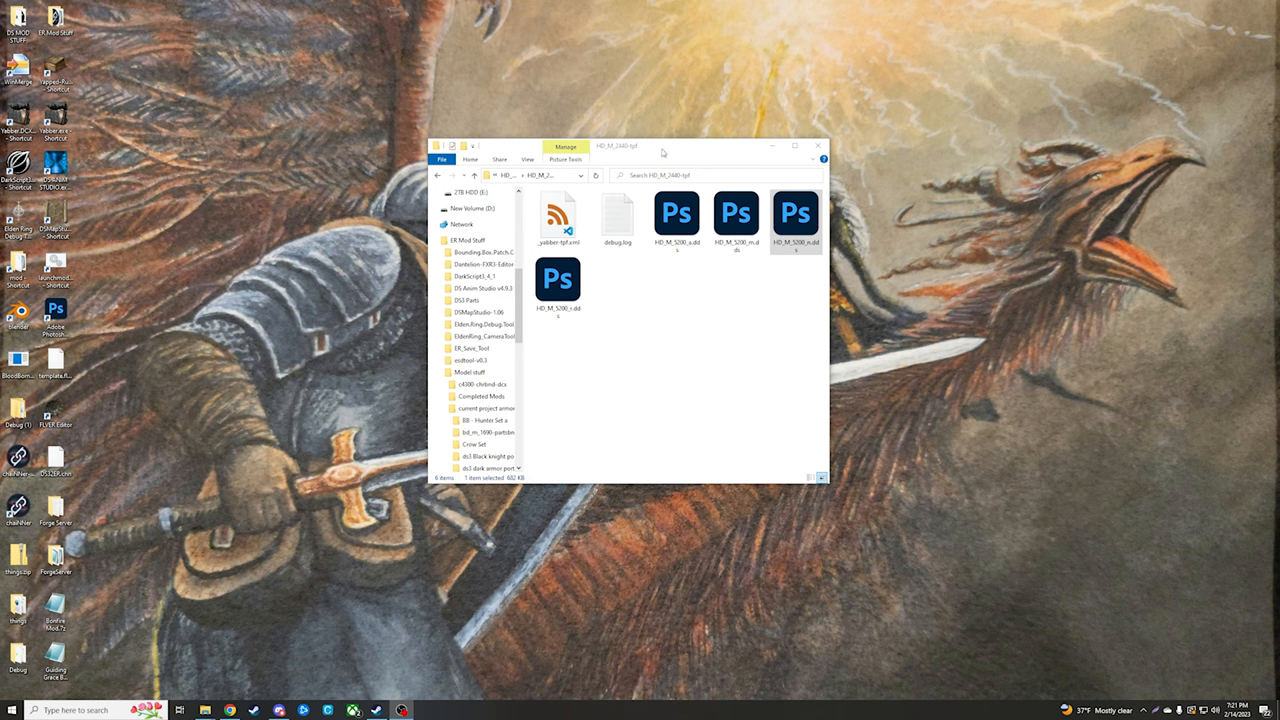
{"action": "mouse_move", "coordinate": [680, 160]}
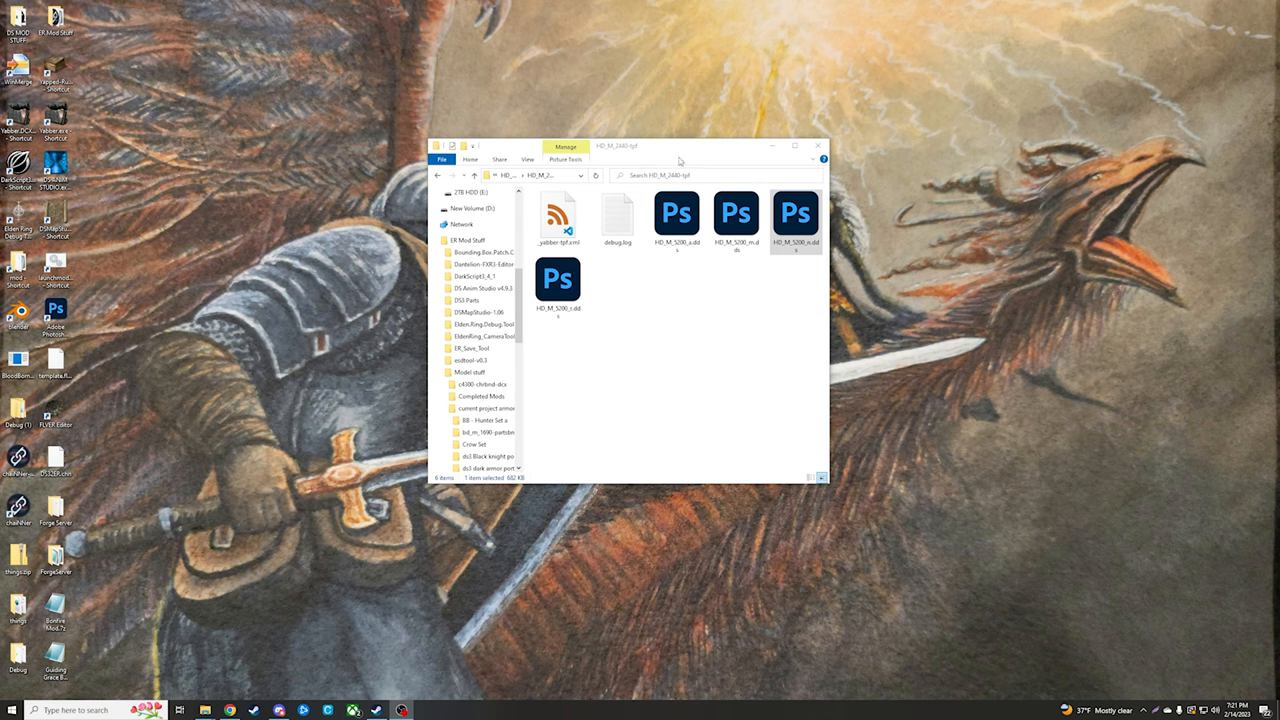
Load the armor's normal map PSD from the texture folder into Photoshop.
{"action": "left_click", "coordinate": [796, 212]}
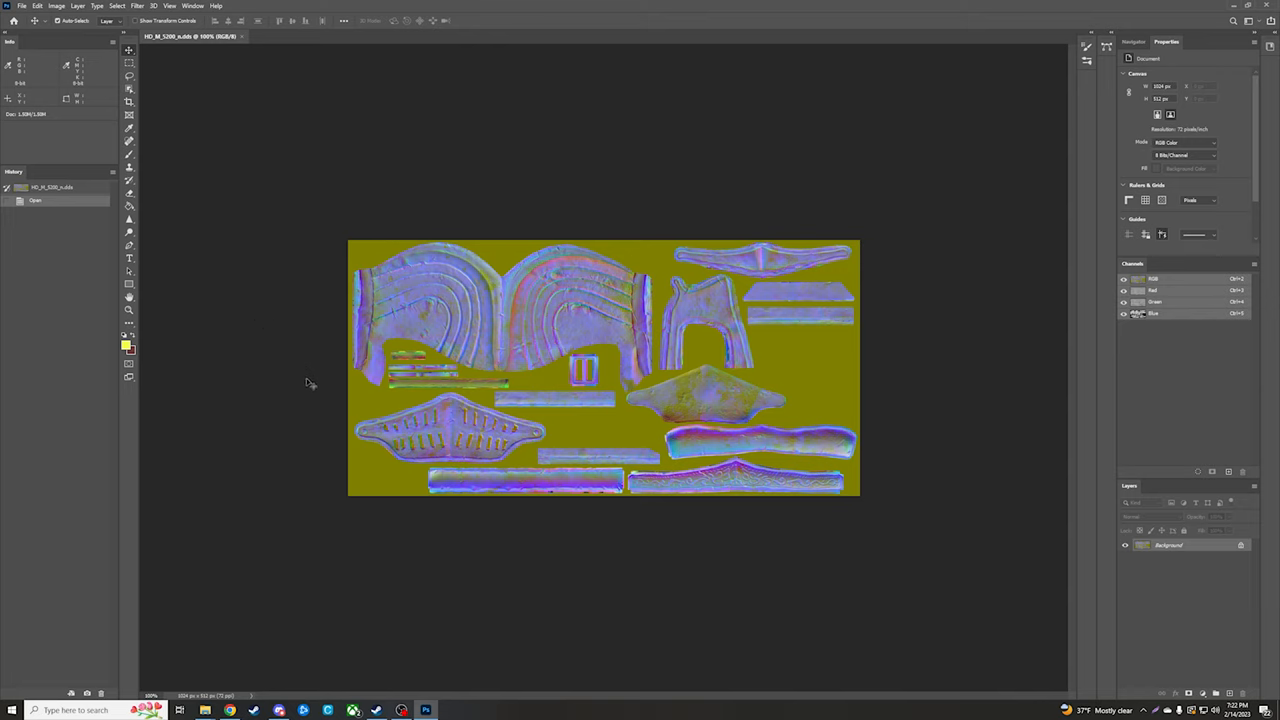
{"action": "mouse_move", "coordinate": [796, 206]}
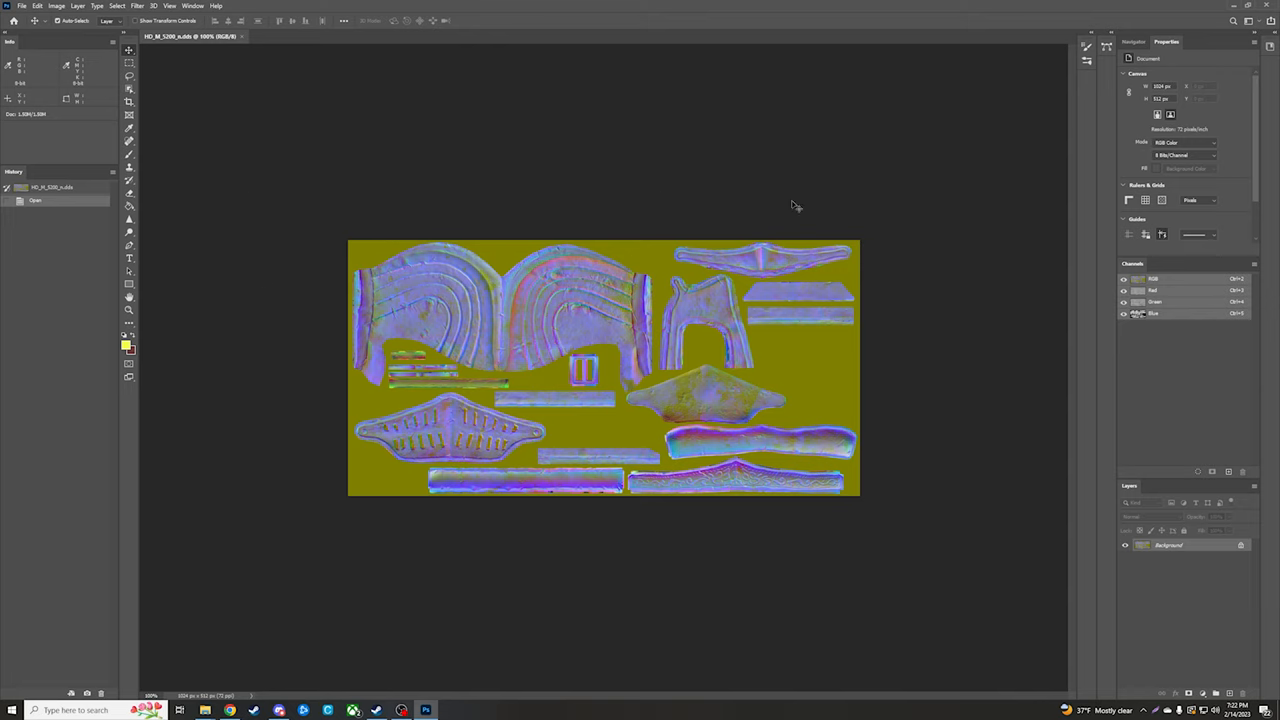
{"action": "mouse_move", "coordinate": [376, 252]}
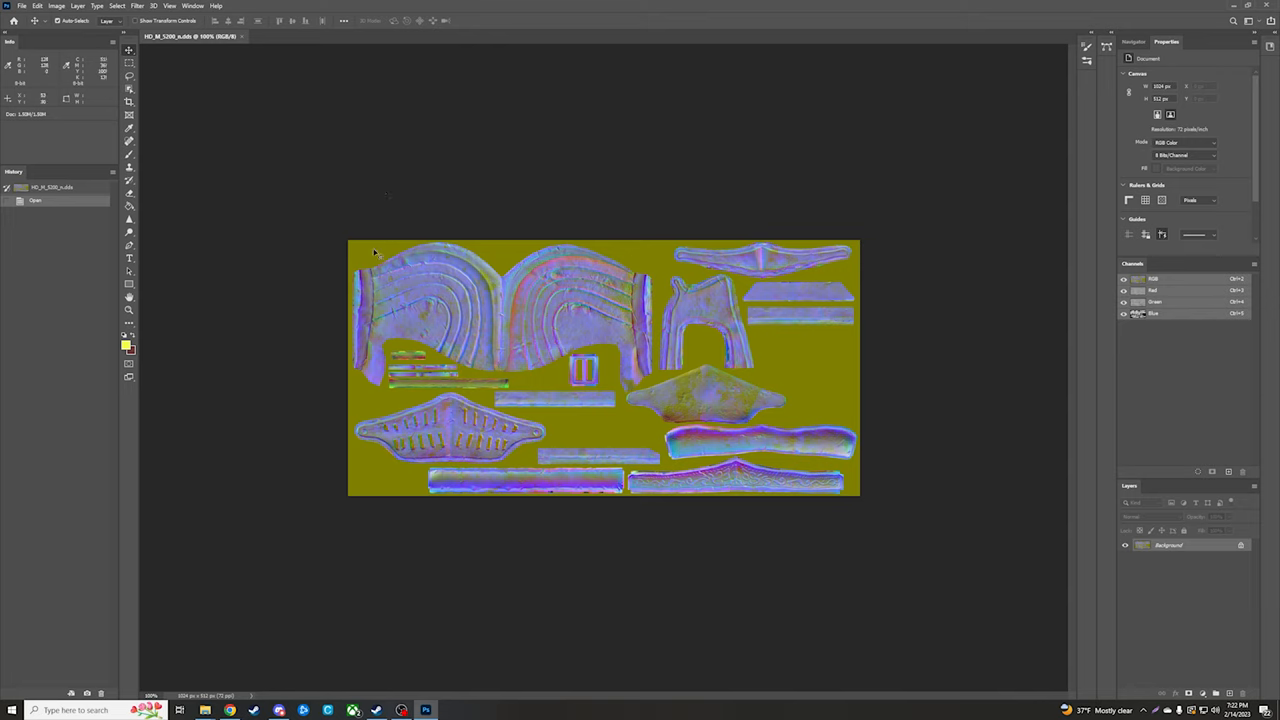
{"action": "mouse_move", "coordinate": [504, 256]}
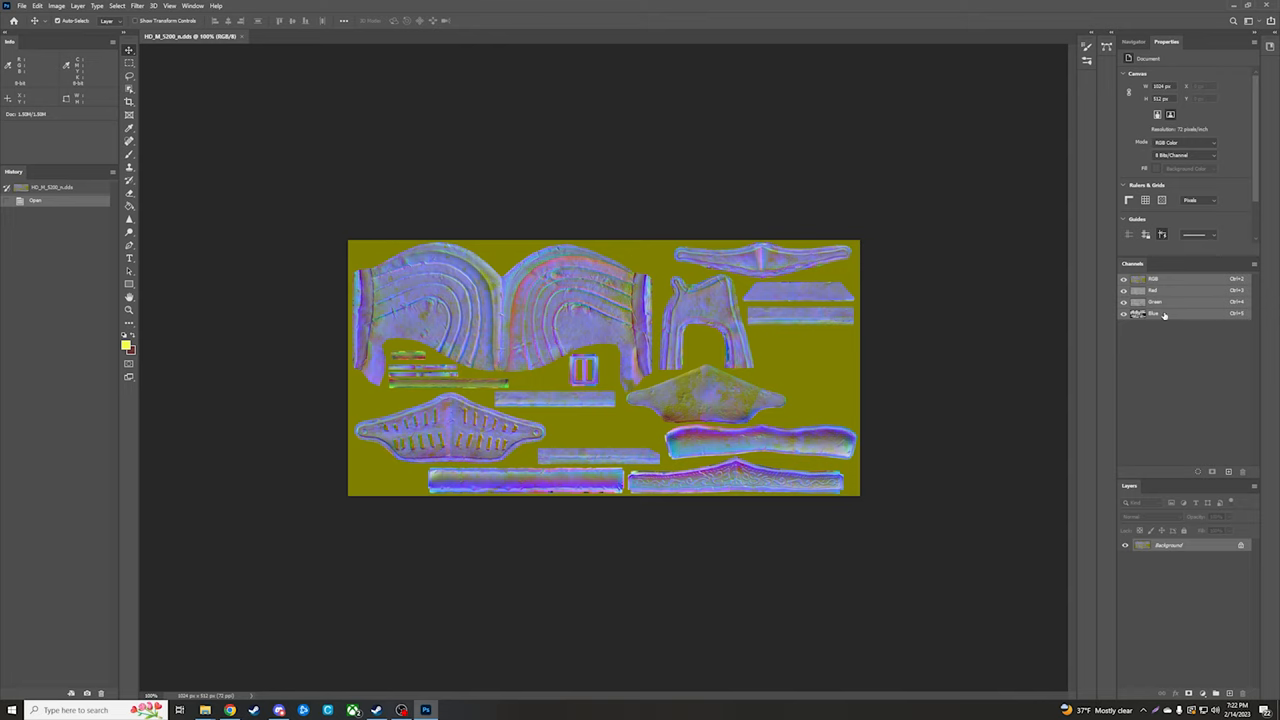
{"action": "mouse_move", "coordinate": [1162, 318]}
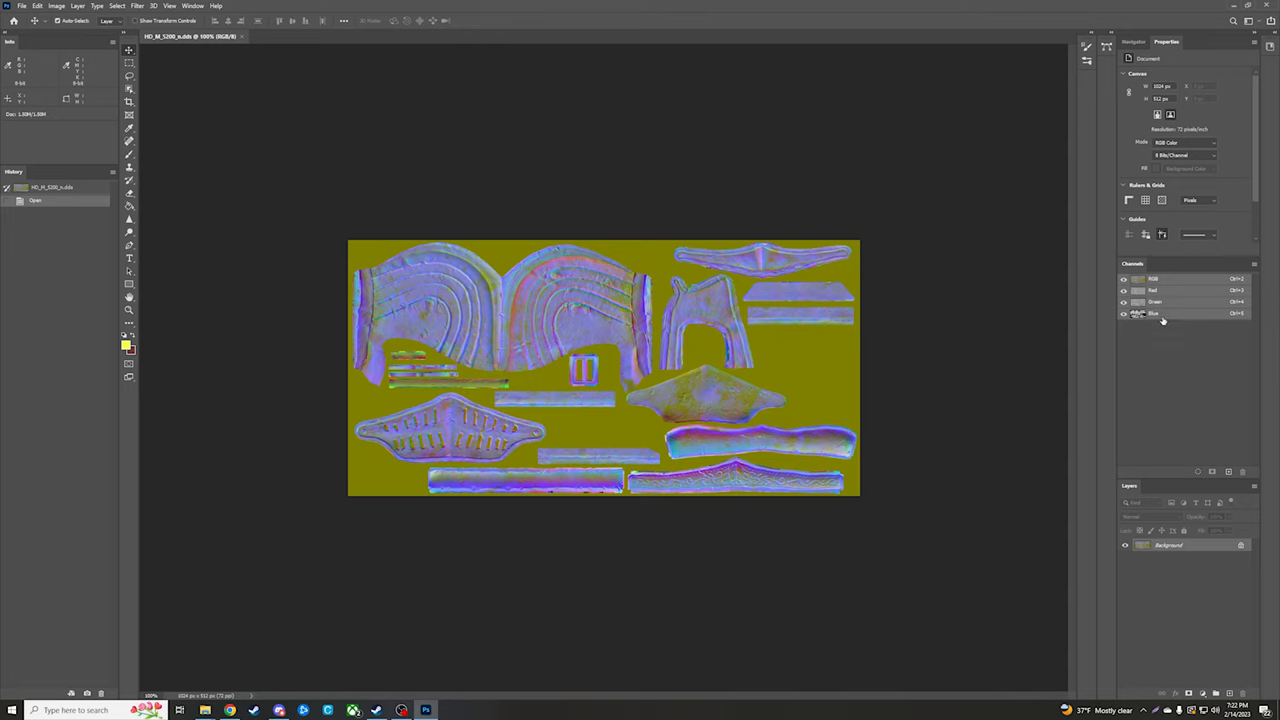
{"action": "mouse_move", "coordinate": [1162, 320]}
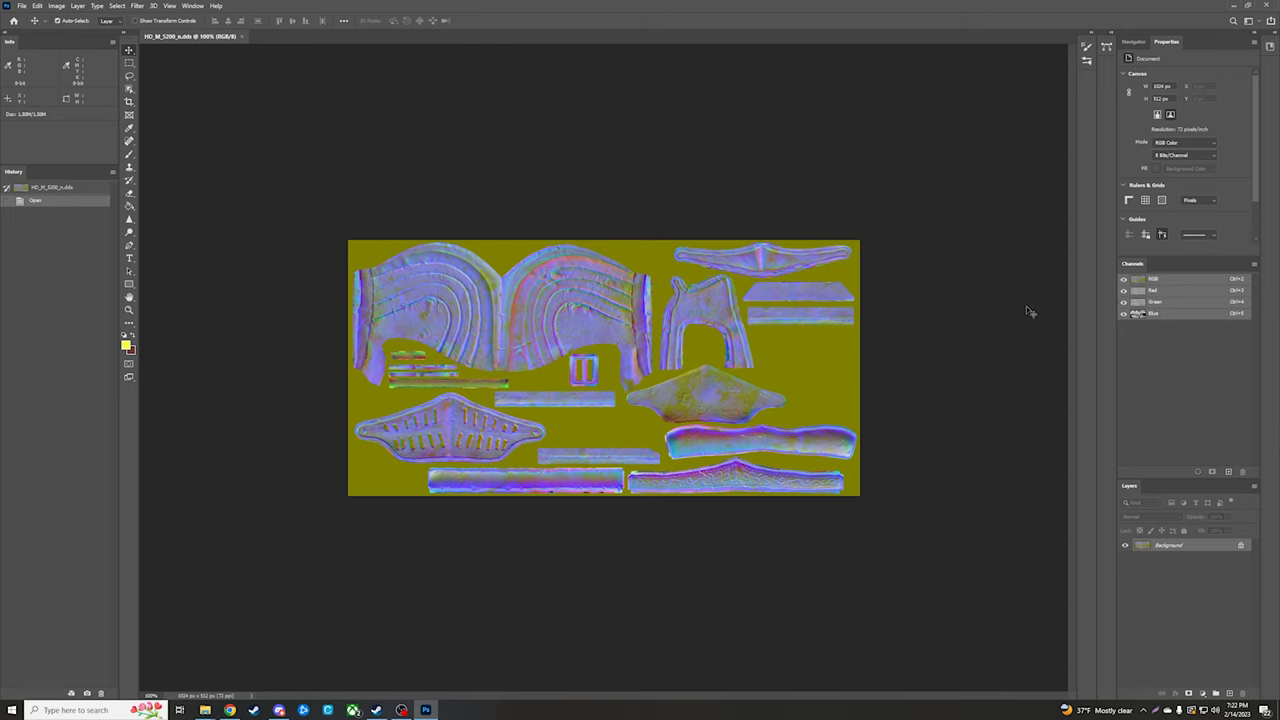
{"action": "mouse_move", "coordinate": [360, 296]}
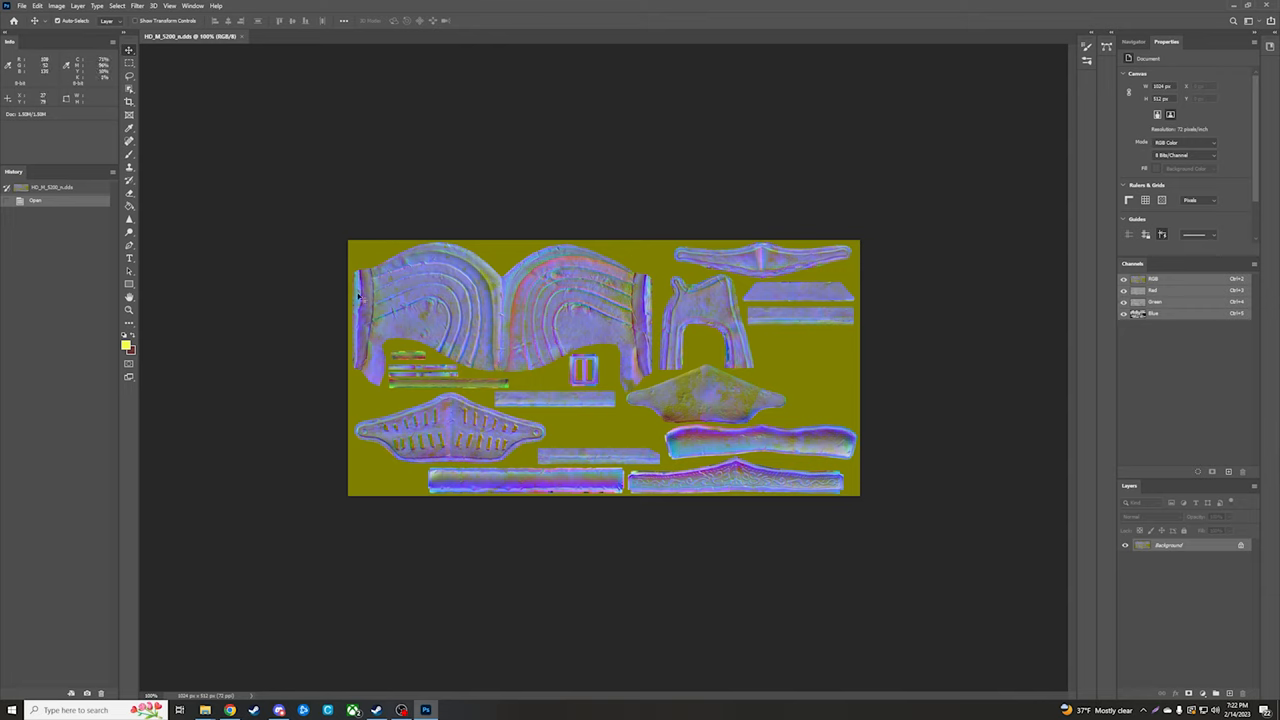
{"action": "mouse_move", "coordinate": [600, 304]}
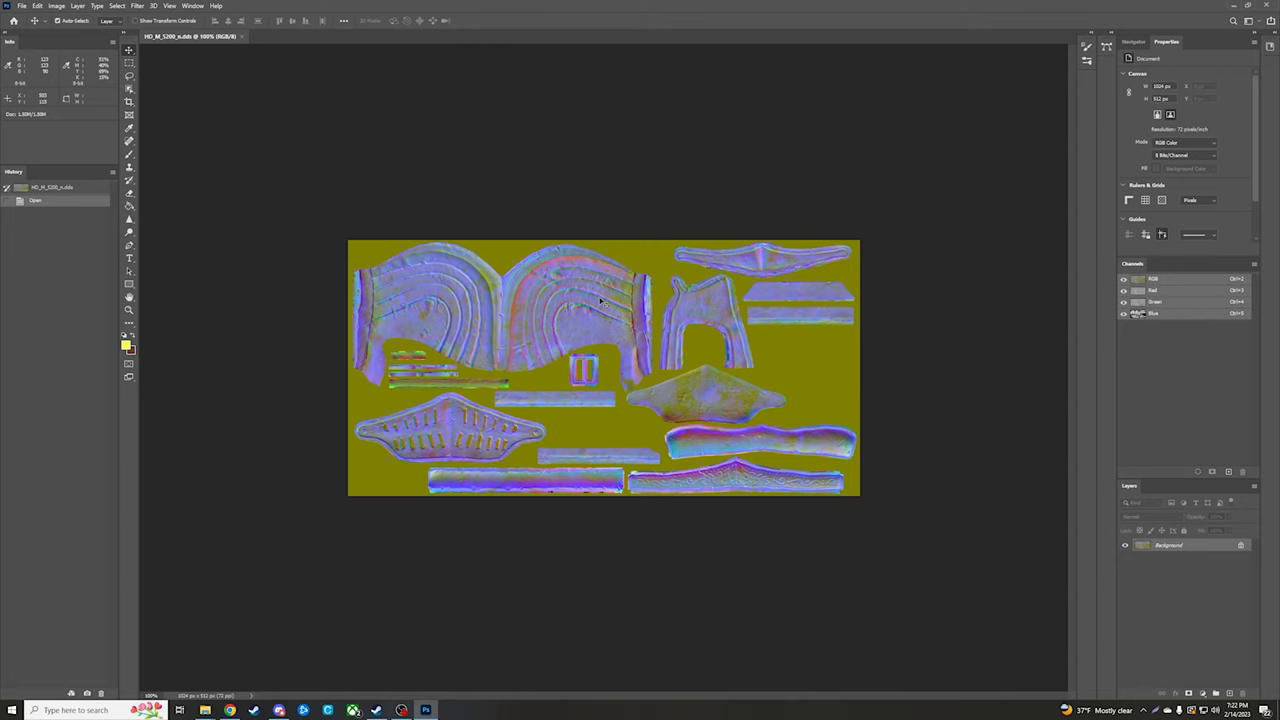
{"action": "mouse_move", "coordinate": [620, 300]}
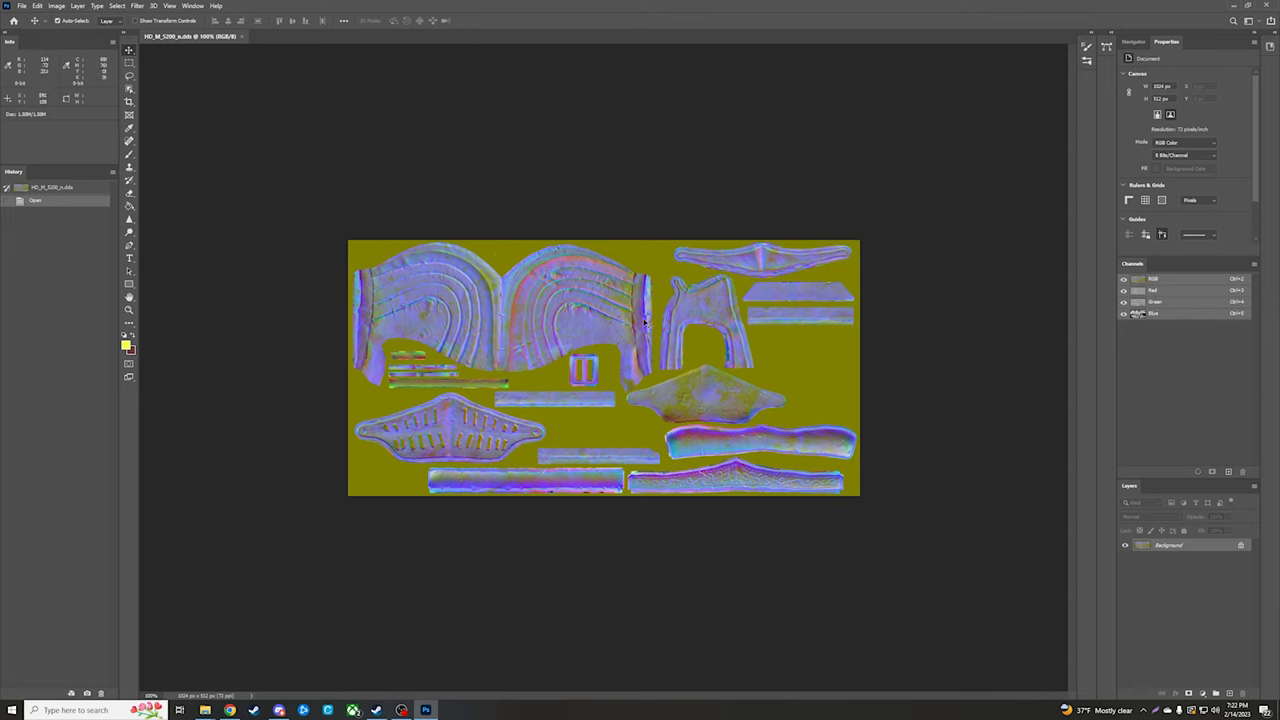
{"action": "mouse_move", "coordinate": [636, 288]}
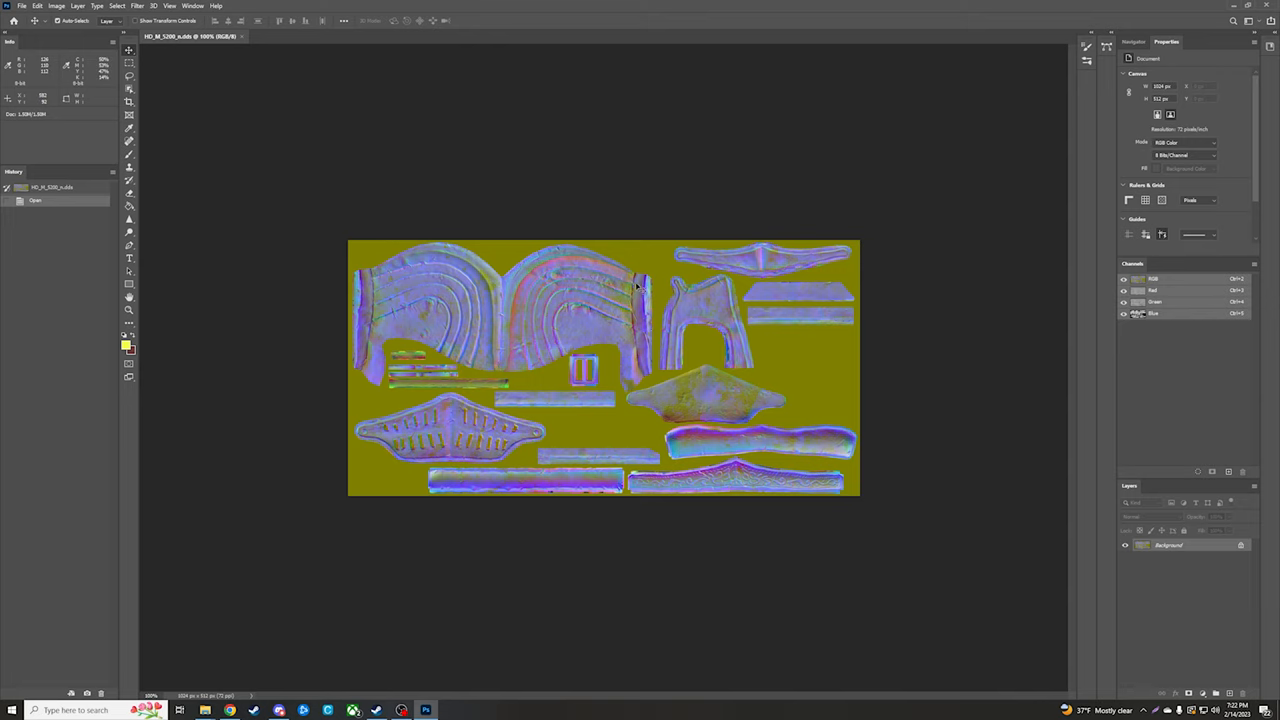
{"action": "mouse_move", "coordinate": [816, 288]}
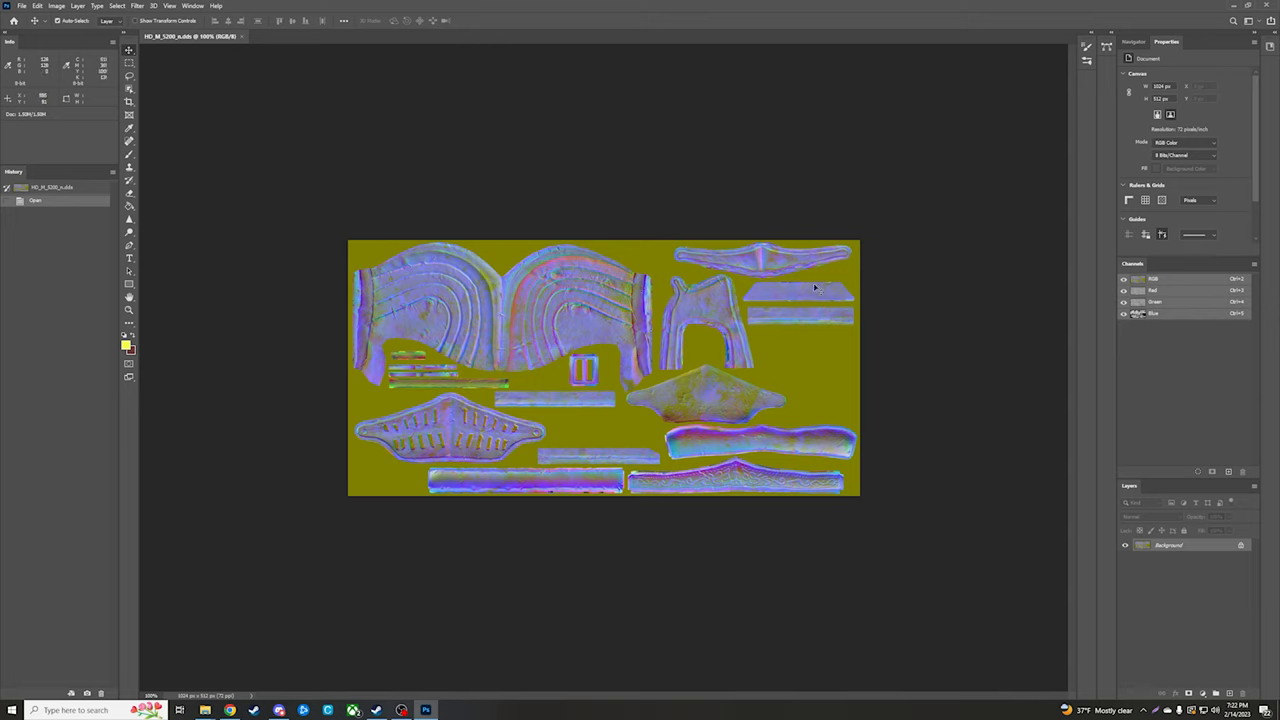
{"action": "mouse_move", "coordinate": [1164, 336]}
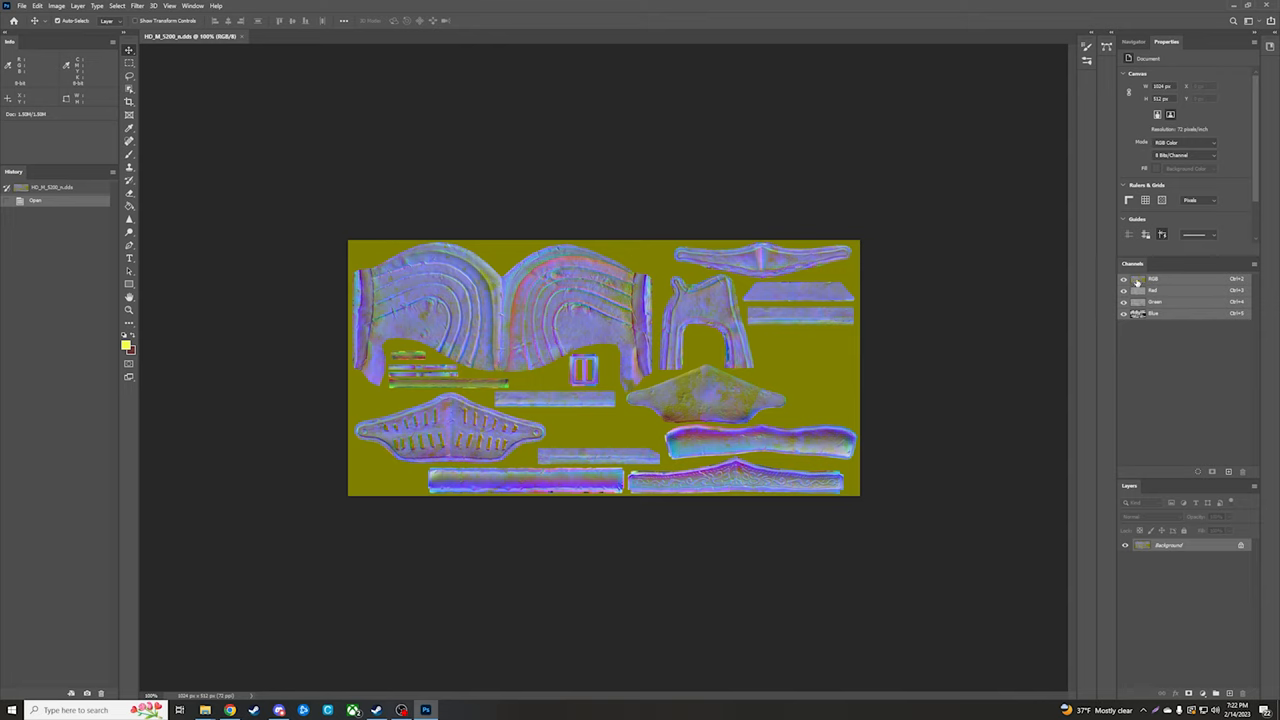
{"action": "mouse_move", "coordinate": [1194, 328]}
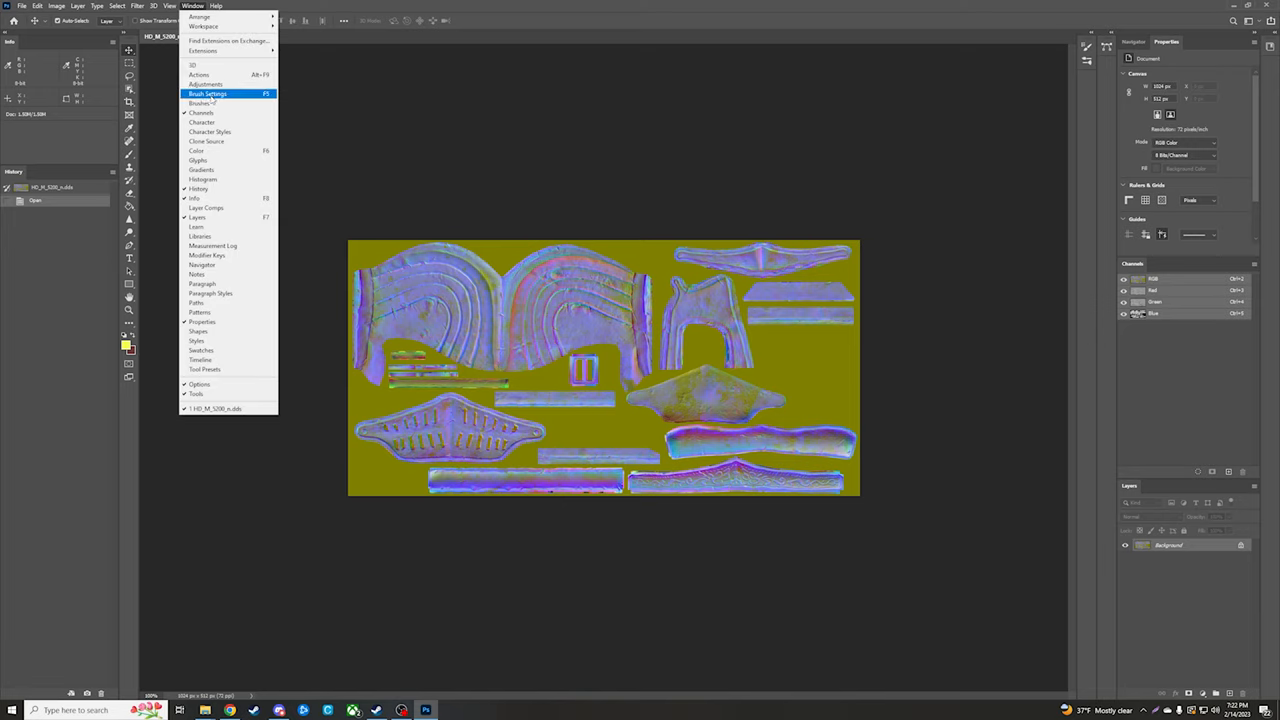
{"action": "mouse_move", "coordinate": [200, 112]}
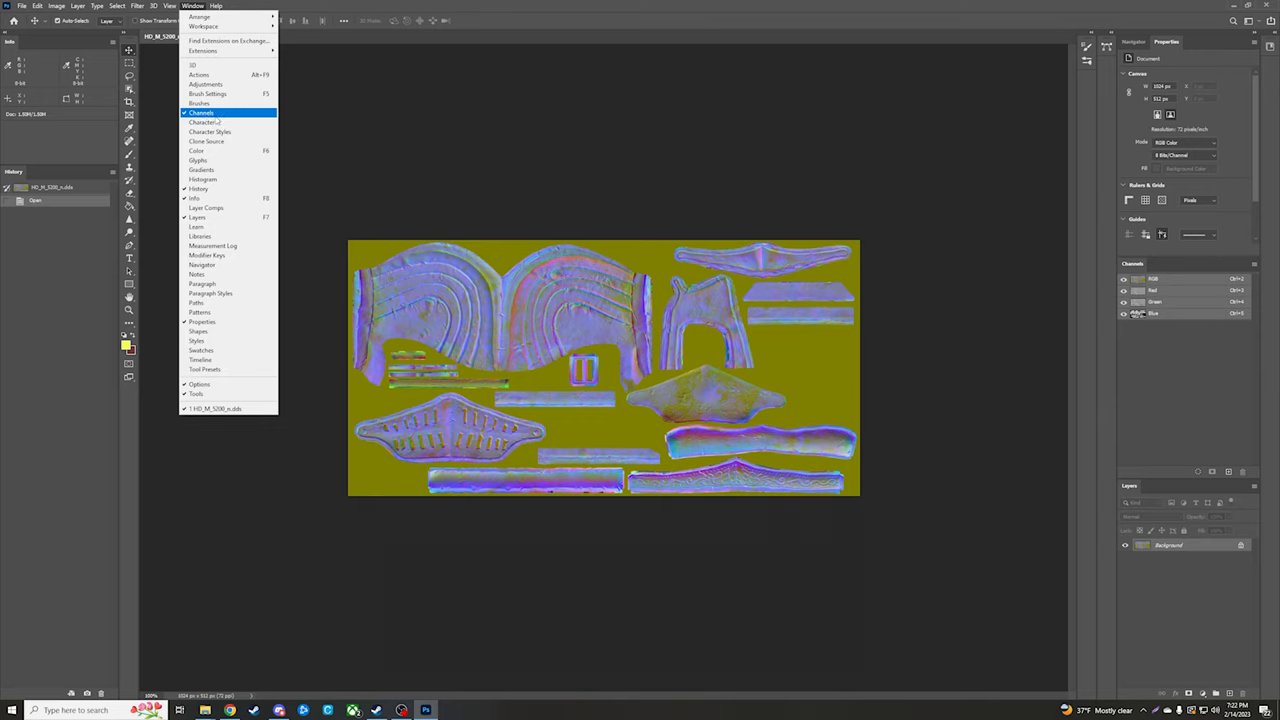
{"action": "mouse_move", "coordinate": [266, 122]}
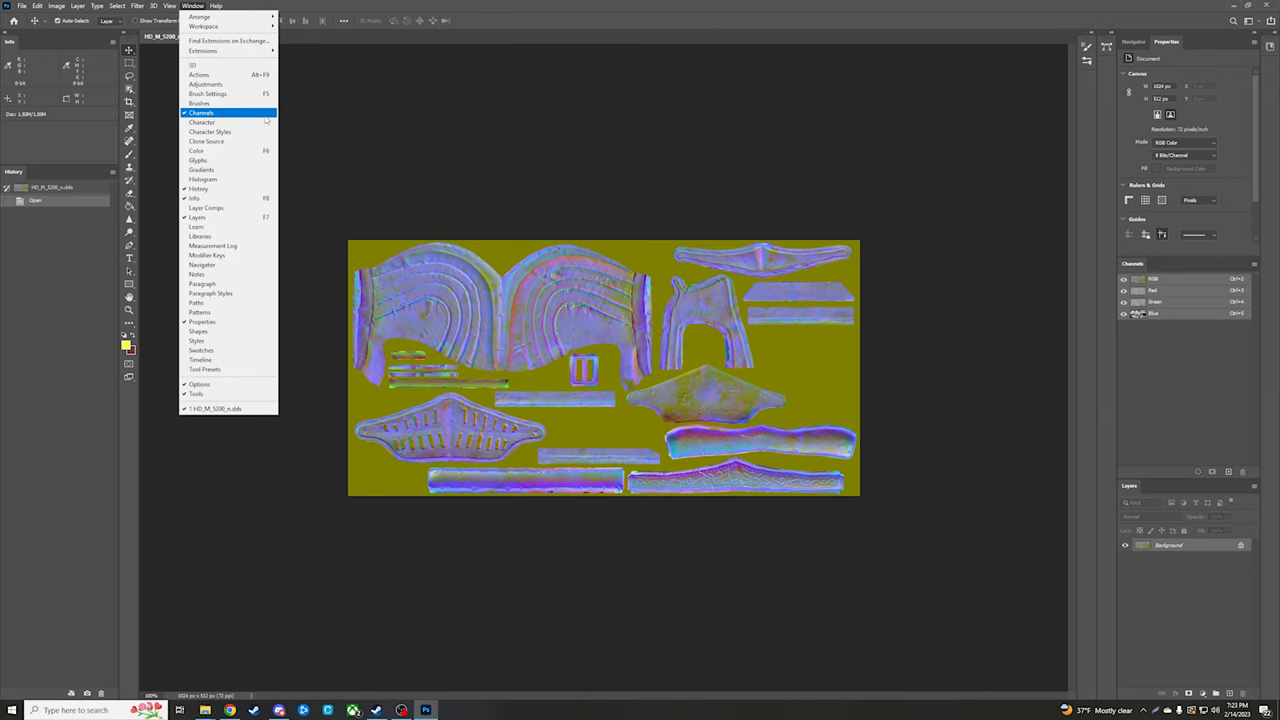
{"action": "left_click", "coordinate": [200, 112]}
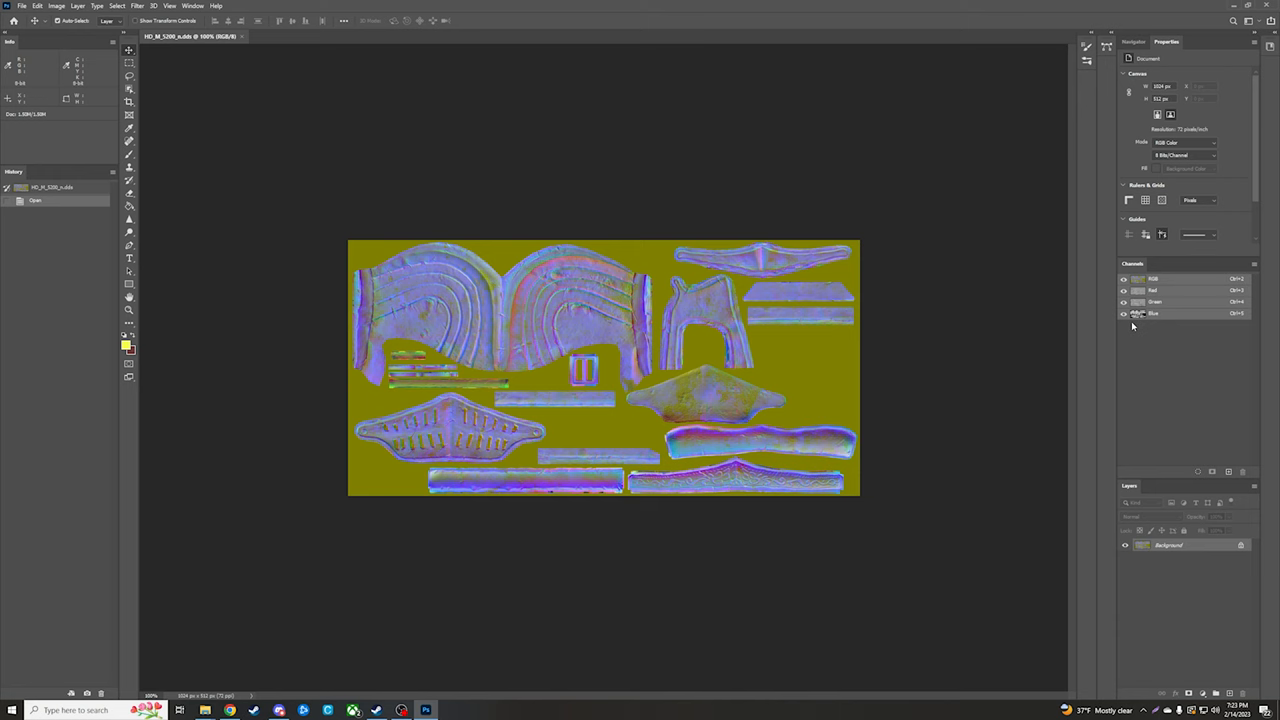
Show and edit only the Blue channel of the normal map in the Channels panel.
{"action": "left_click", "coordinate": [1156, 312]}
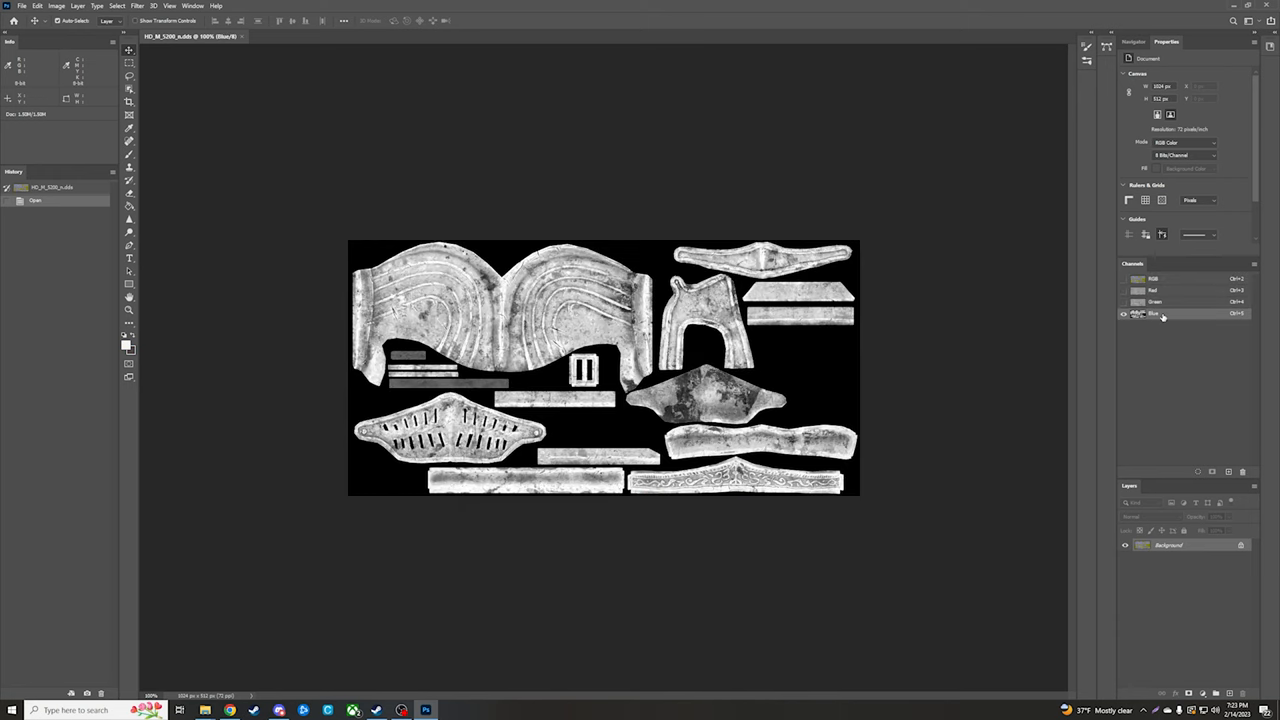
{"action": "mouse_move", "coordinate": [948, 344]}
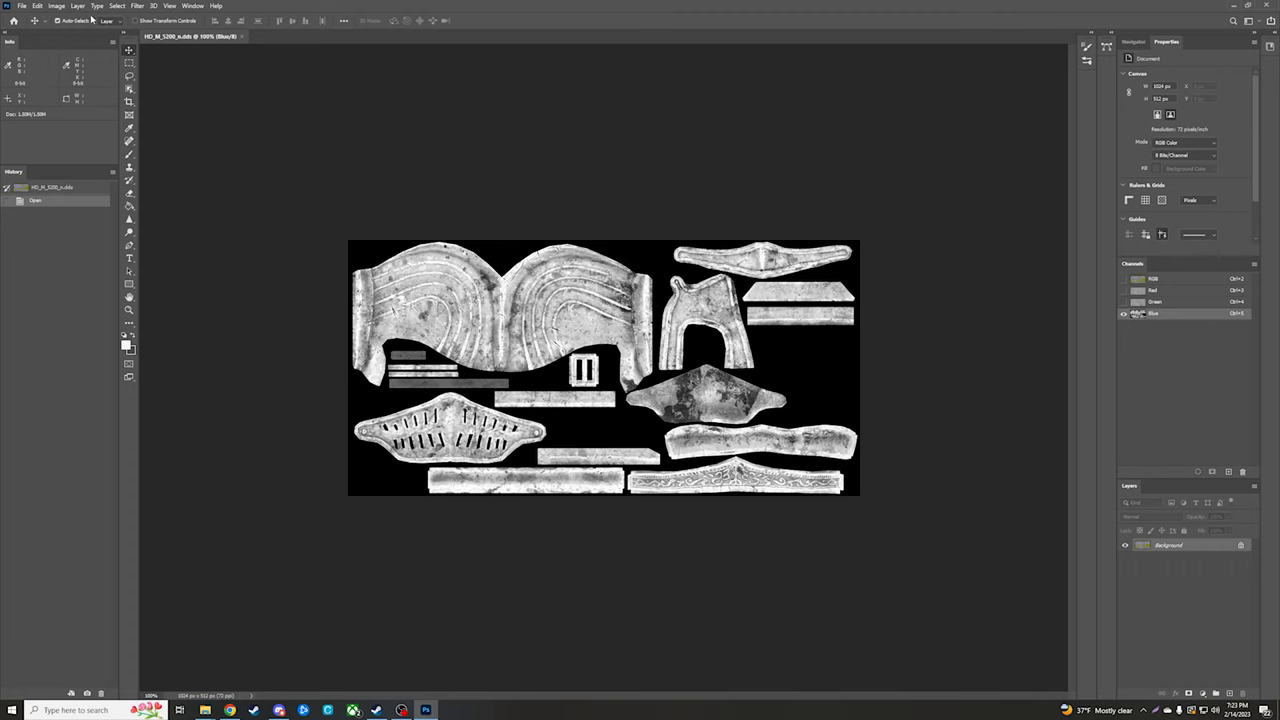
{"action": "mouse_move", "coordinate": [202, 122]}
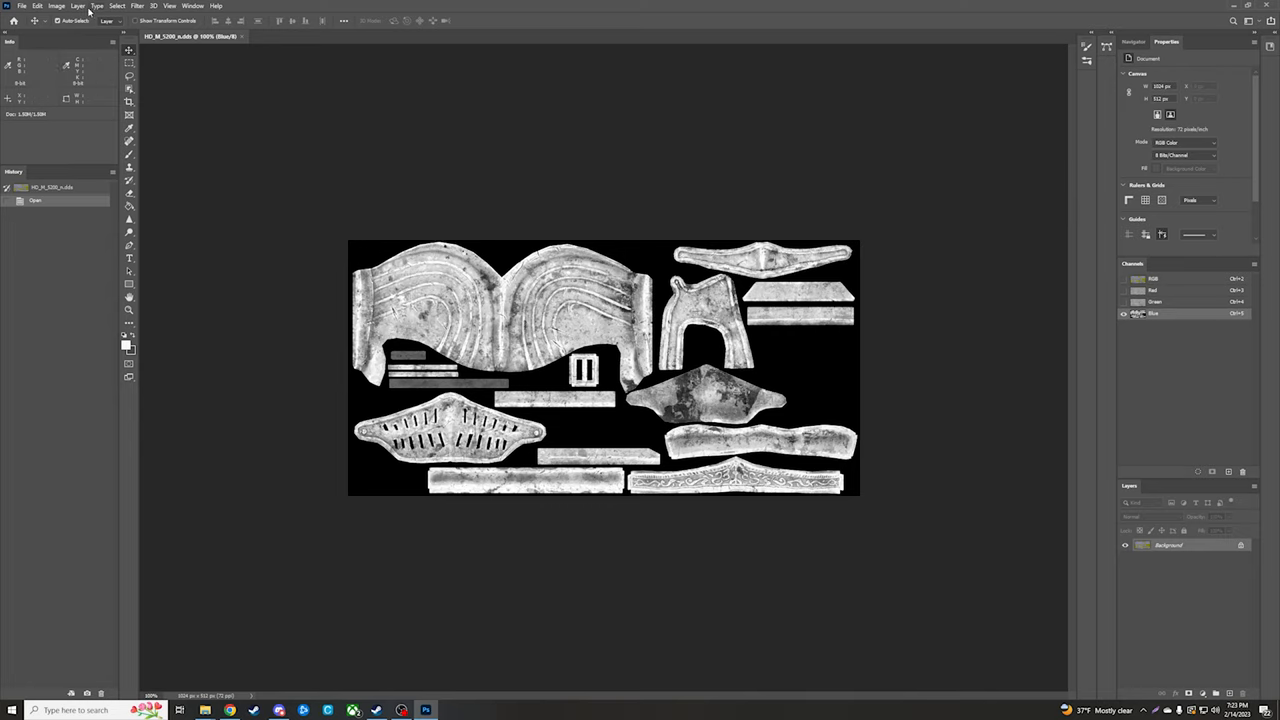
{"action": "left_click", "coordinate": [56, 6]}
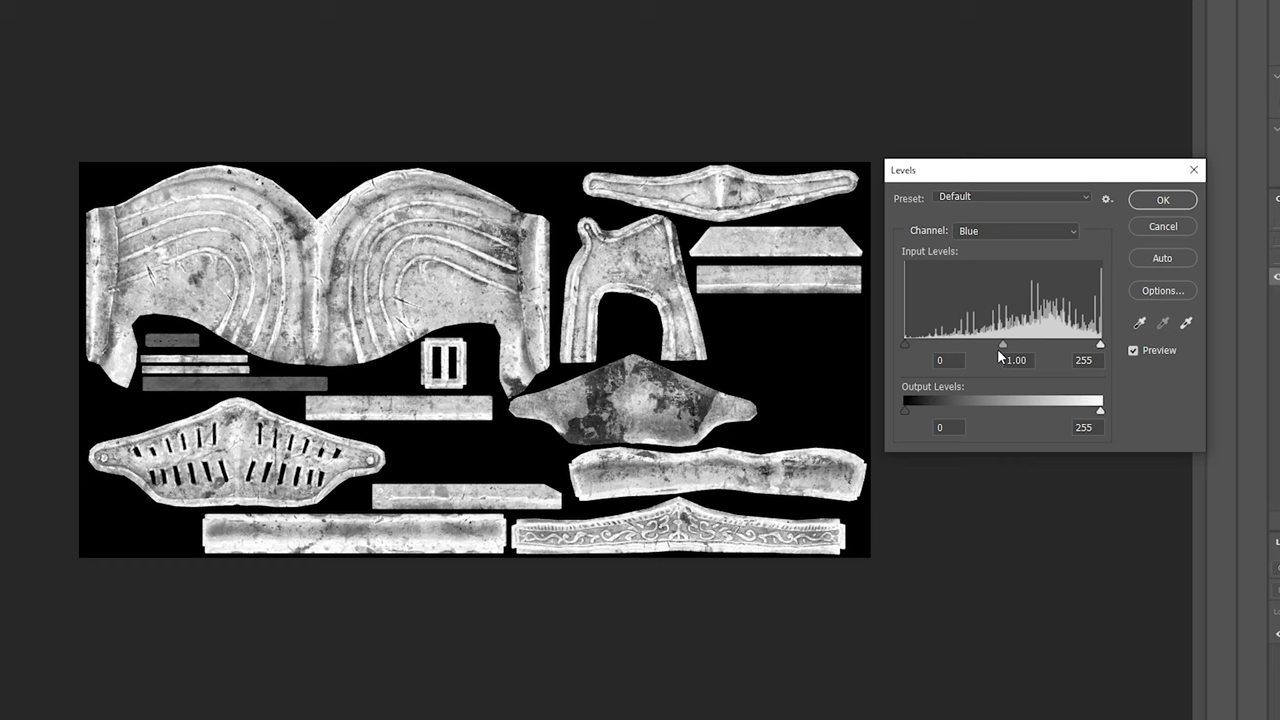
{"action": "mouse_move", "coordinate": [1004, 350]}
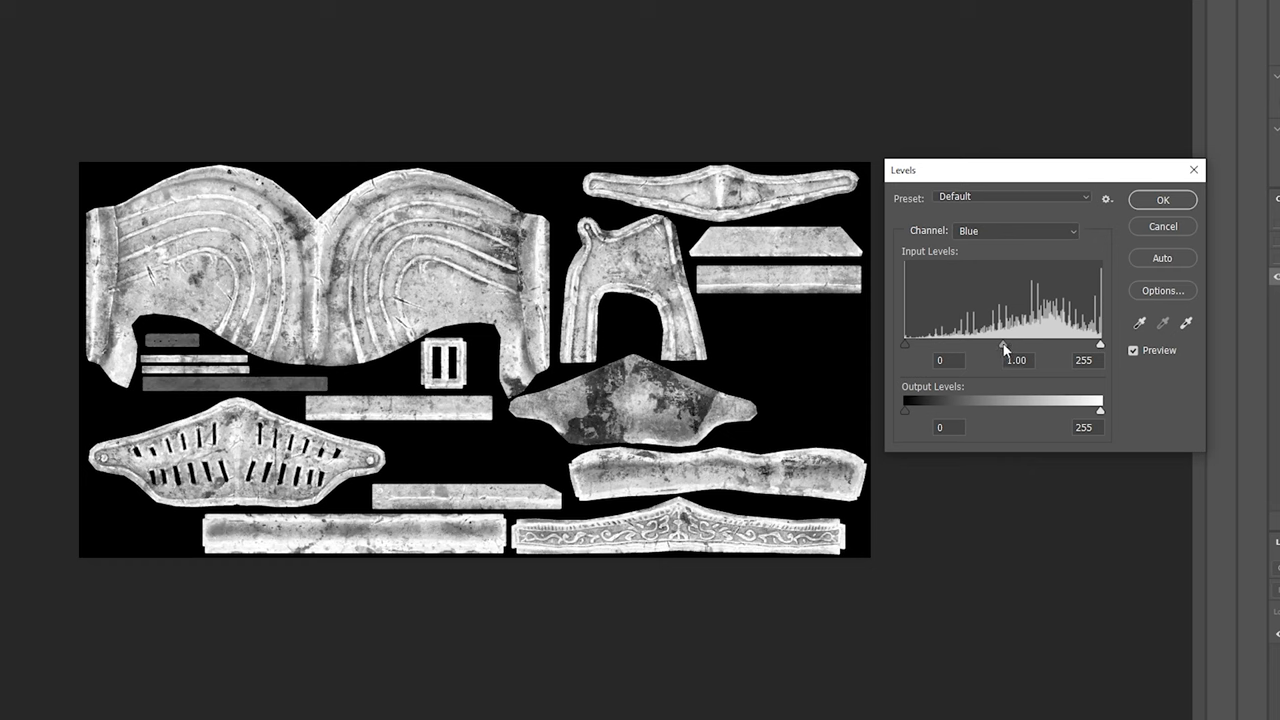
Preview darker and brighter Blue channel midtones by dragging the Levels gamma slider.
{"action": "left_click_drag", "start_coordinate": [1004, 344], "coordinate": [1044, 344]}
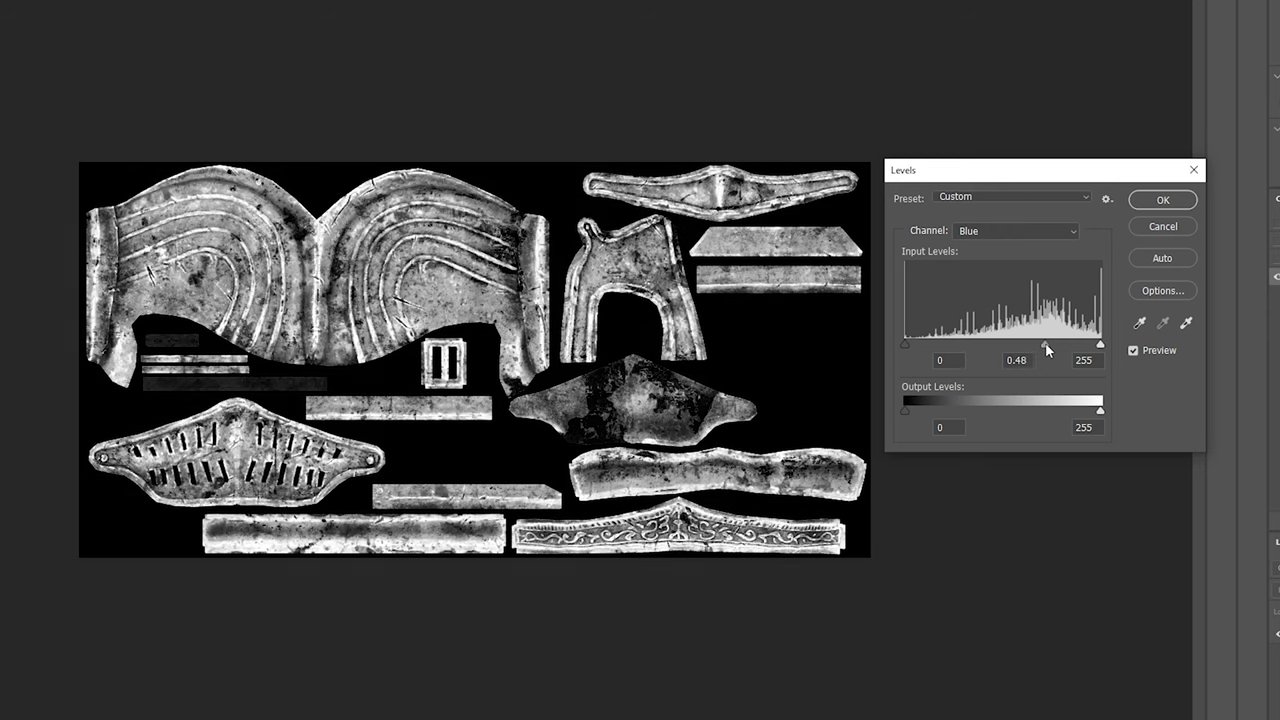
{"action": "left_click_drag", "start_coordinate": [1048, 344], "coordinate": [1078, 344]}
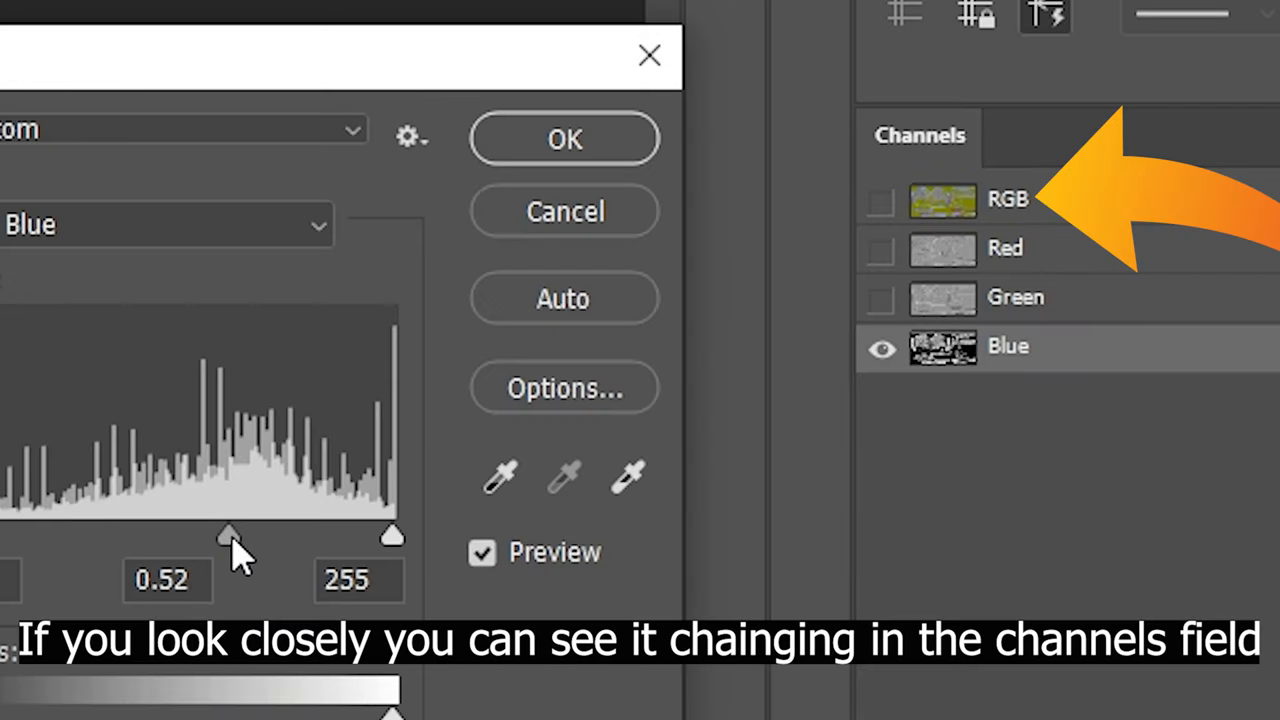
{"action": "left_click_drag", "start_coordinate": [228, 536], "coordinate": [318, 536]}
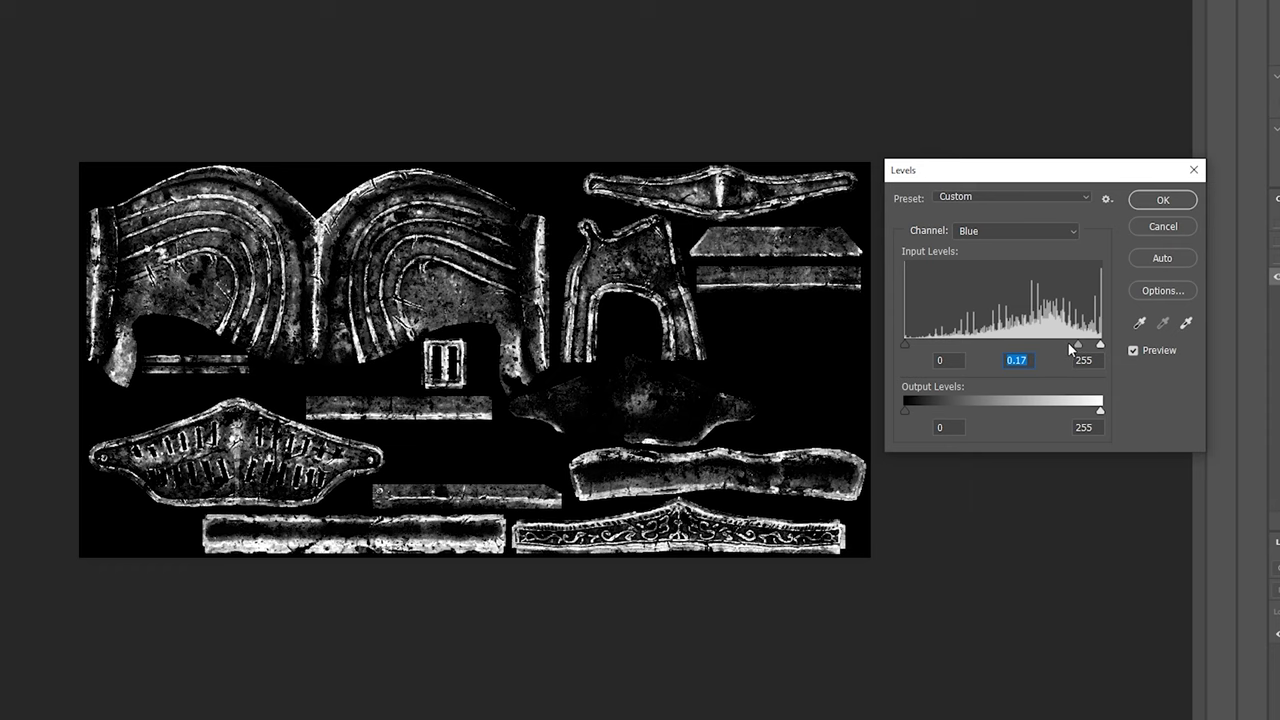
{"action": "left_click_drag", "start_coordinate": [1078, 344], "coordinate": [1052, 344]}
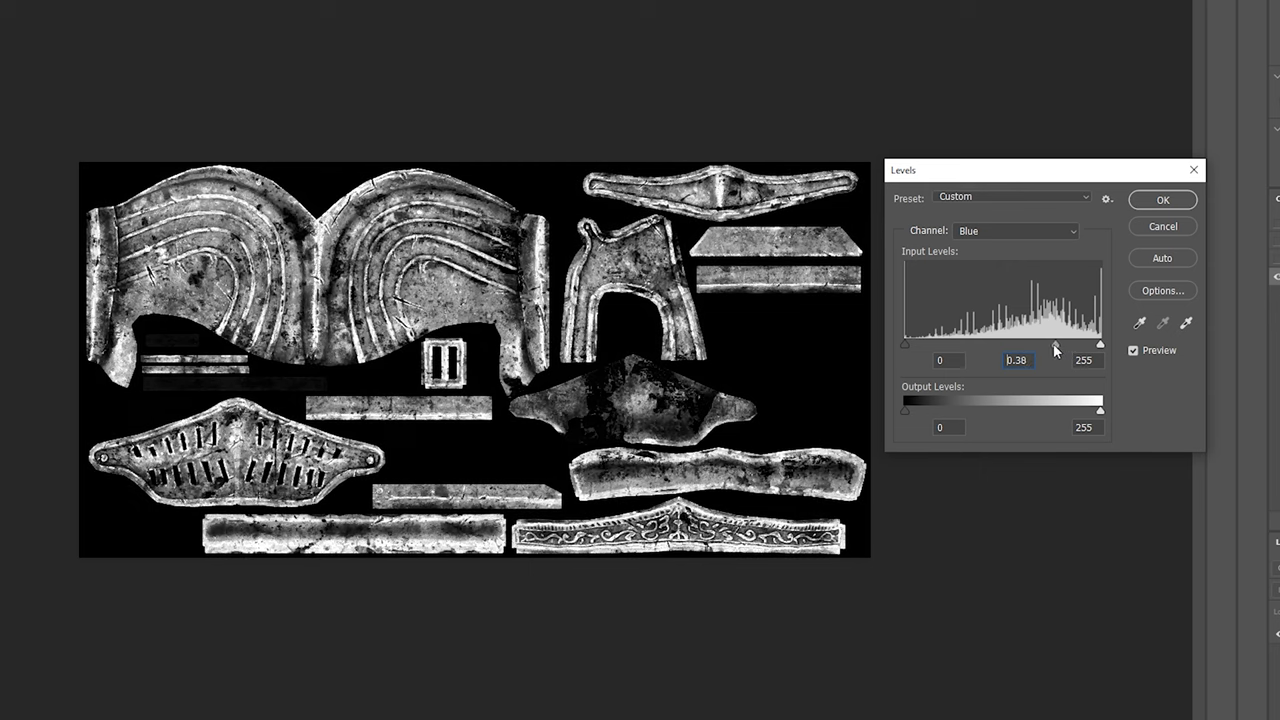
{"action": "left_click_drag", "start_coordinate": [1056, 344], "coordinate": [960, 344]}
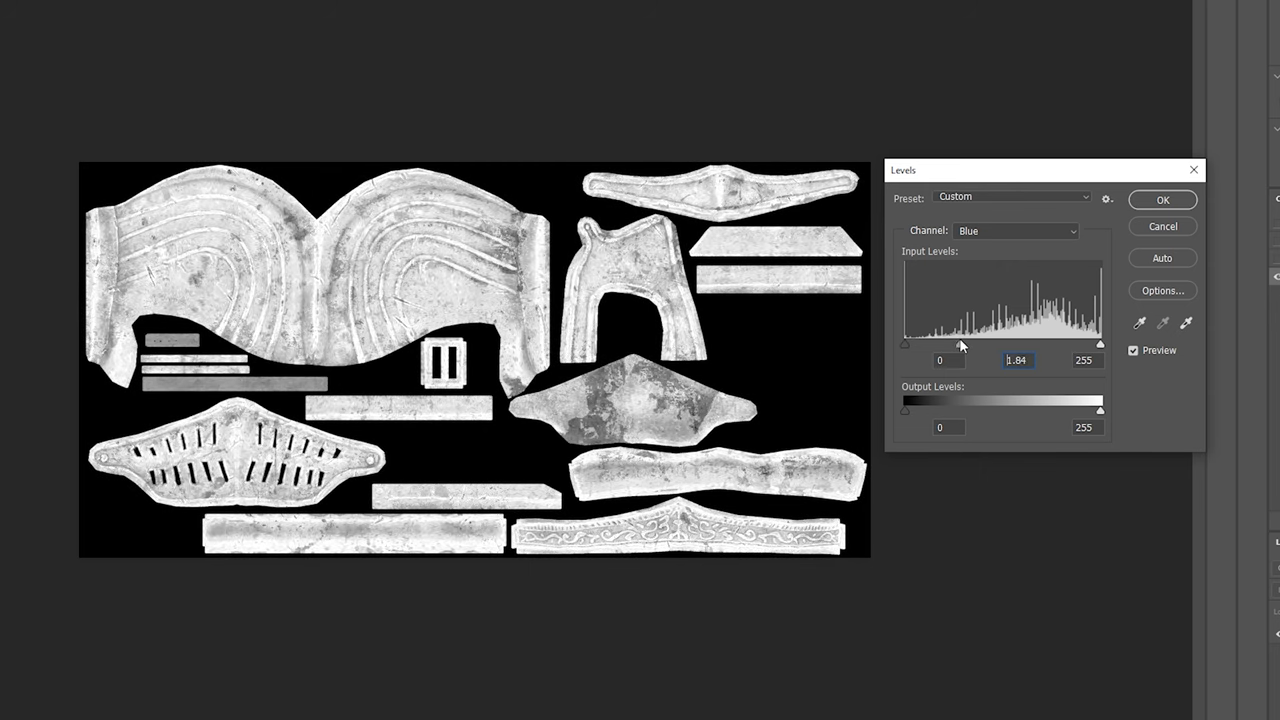
{"action": "left_click_drag", "start_coordinate": [964, 344], "coordinate": [904, 344]}
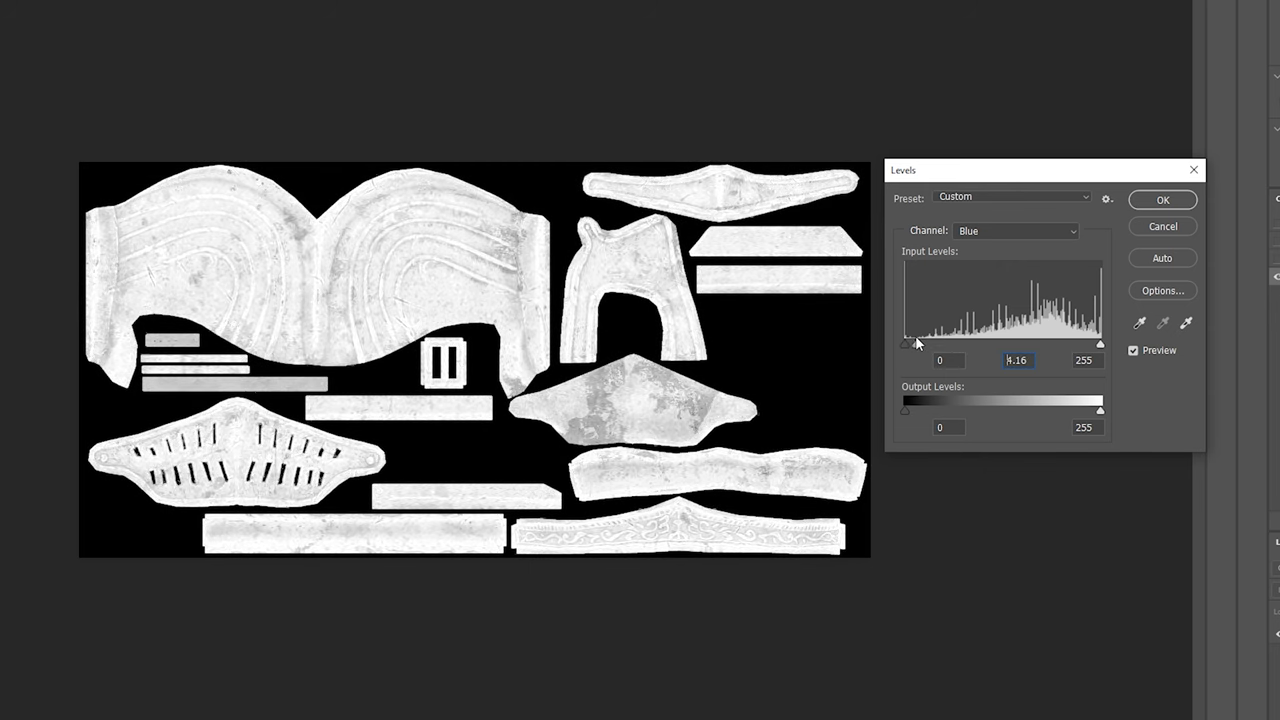
{"action": "left_click_drag", "start_coordinate": [908, 344], "coordinate": [972, 344]}
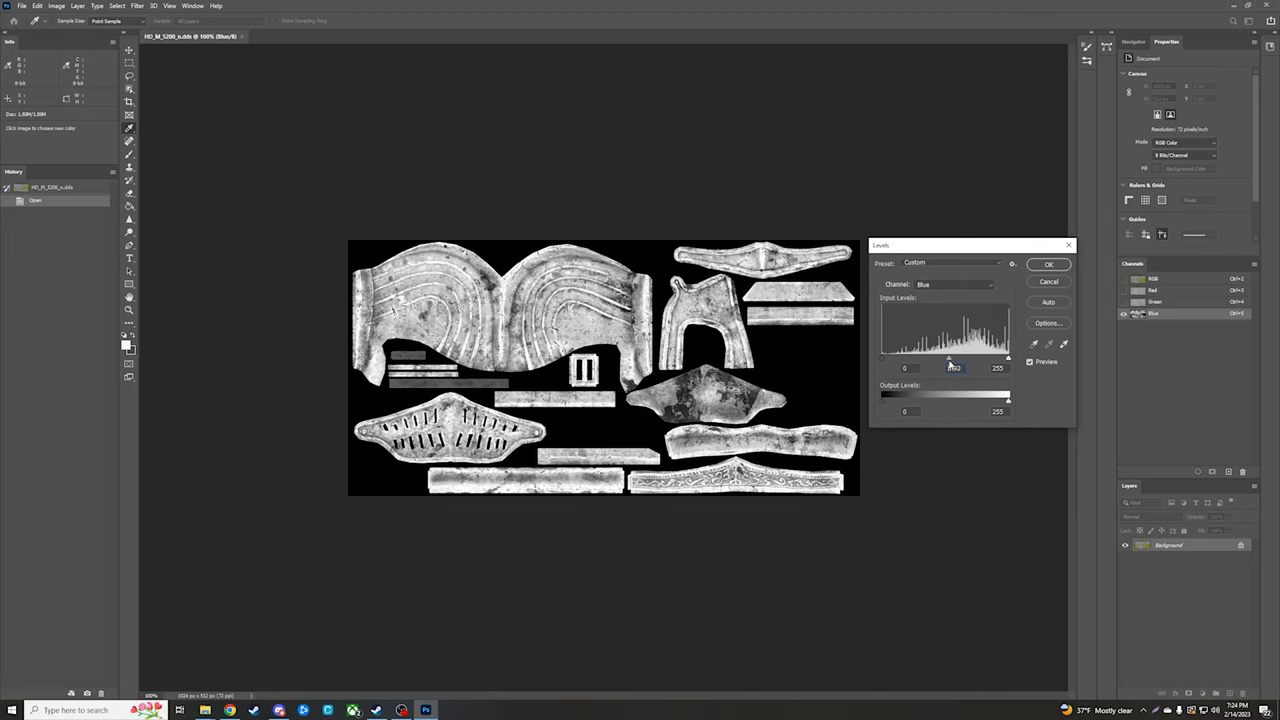
Enter the final midtone gamma value and apply the Levels adjustment to the Blue channel.
{"action": "triple_click", "coordinate": [952, 368]}
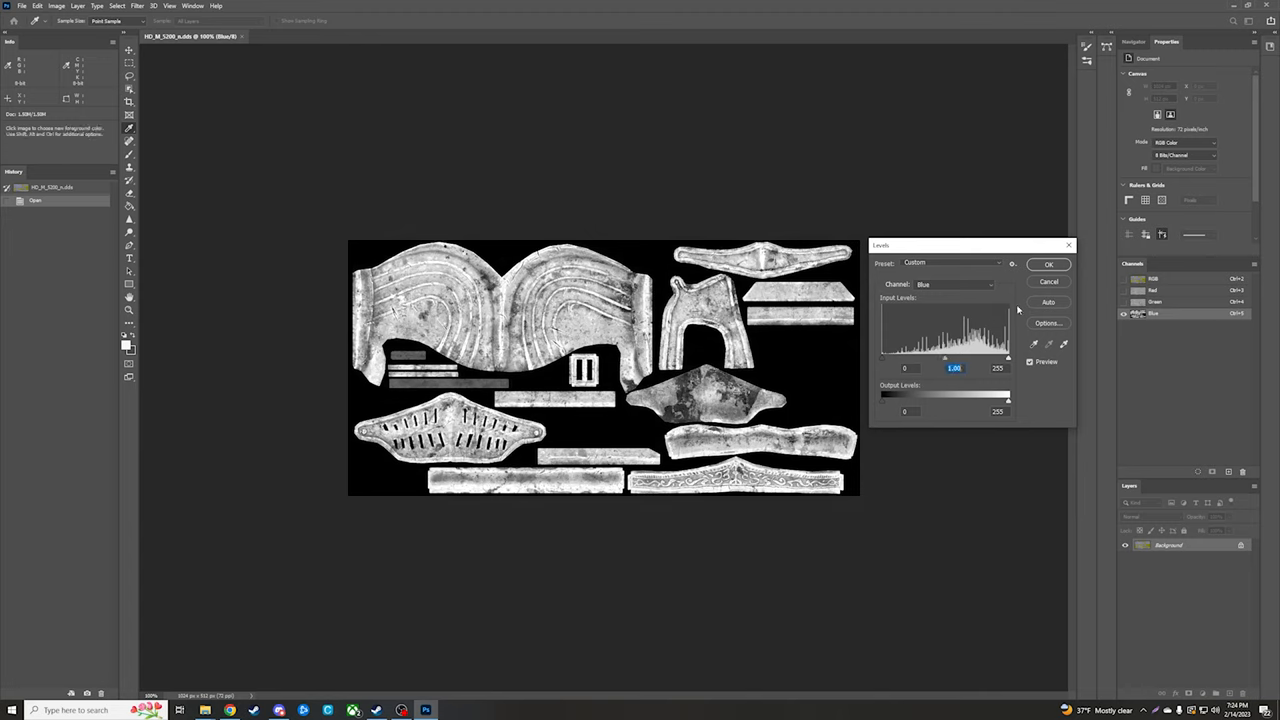
{"action": "left_click", "coordinate": [1048, 264]}
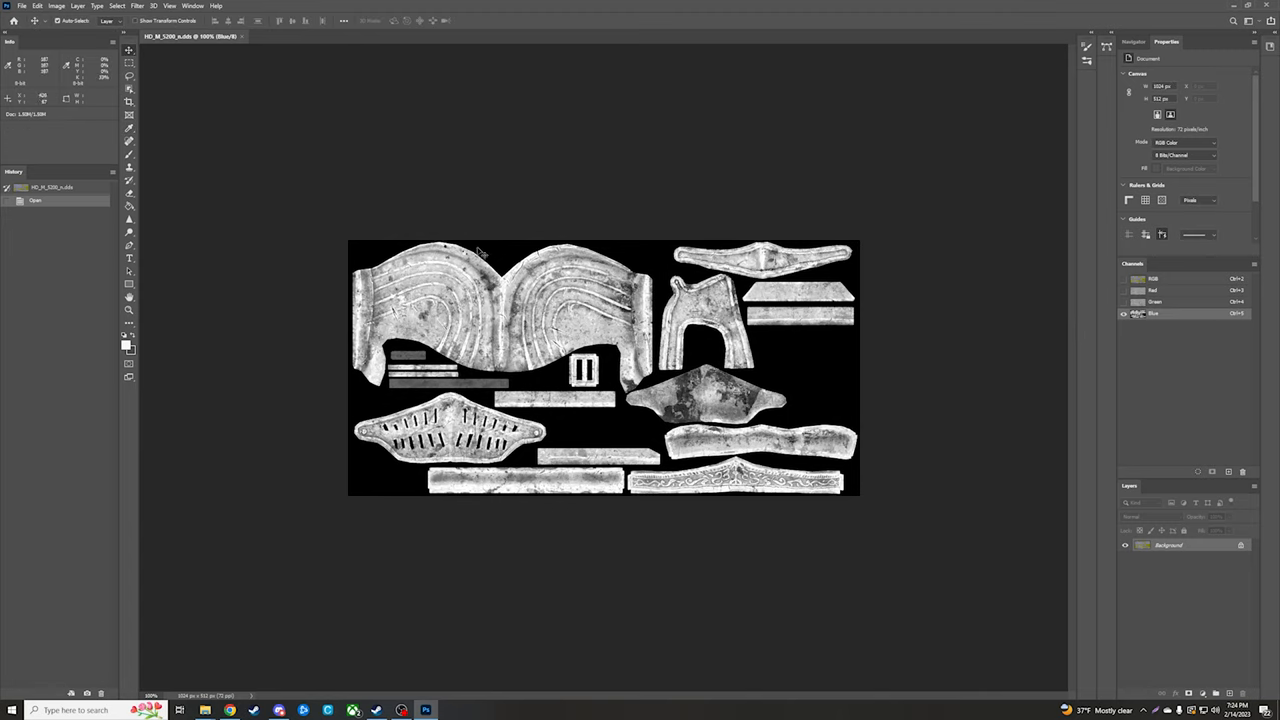
{"action": "left_click", "coordinate": [20, 6]}
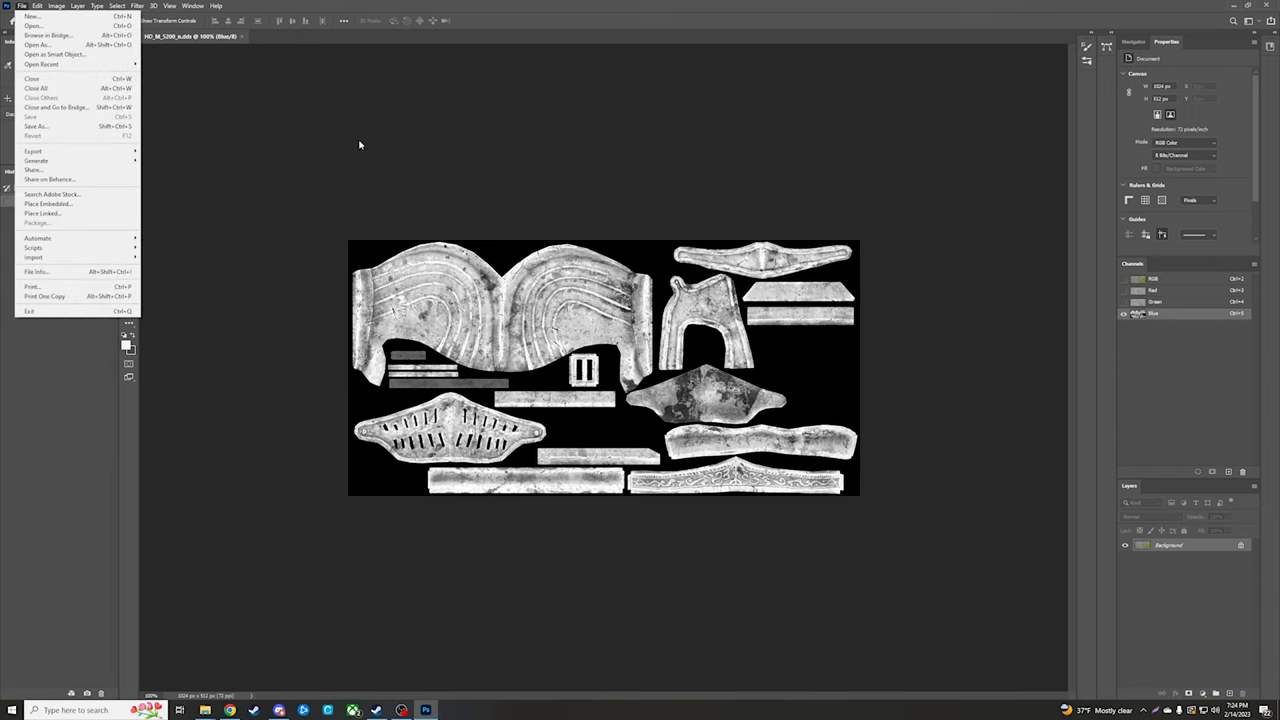
Save the normal map texture with its adjusted Blue channel.
{"action": "left_click", "coordinate": [816, 180]}
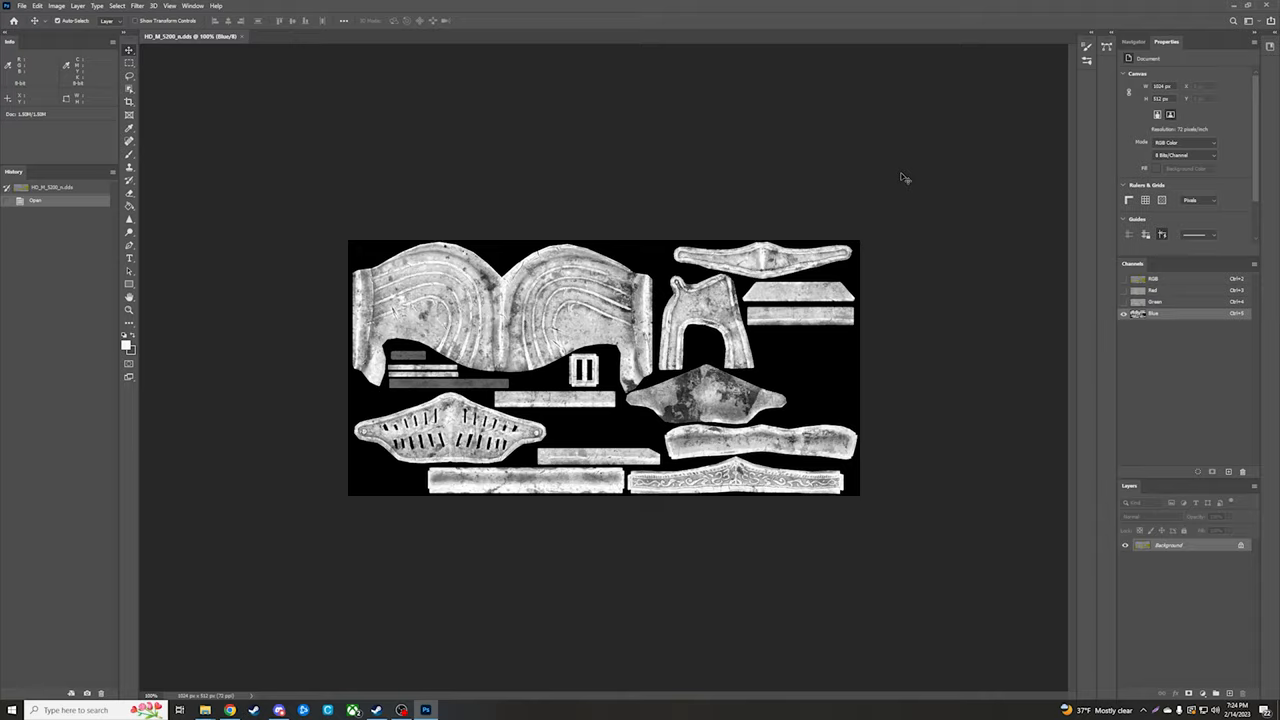
{"action": "mouse_move", "coordinate": [896, 174]}
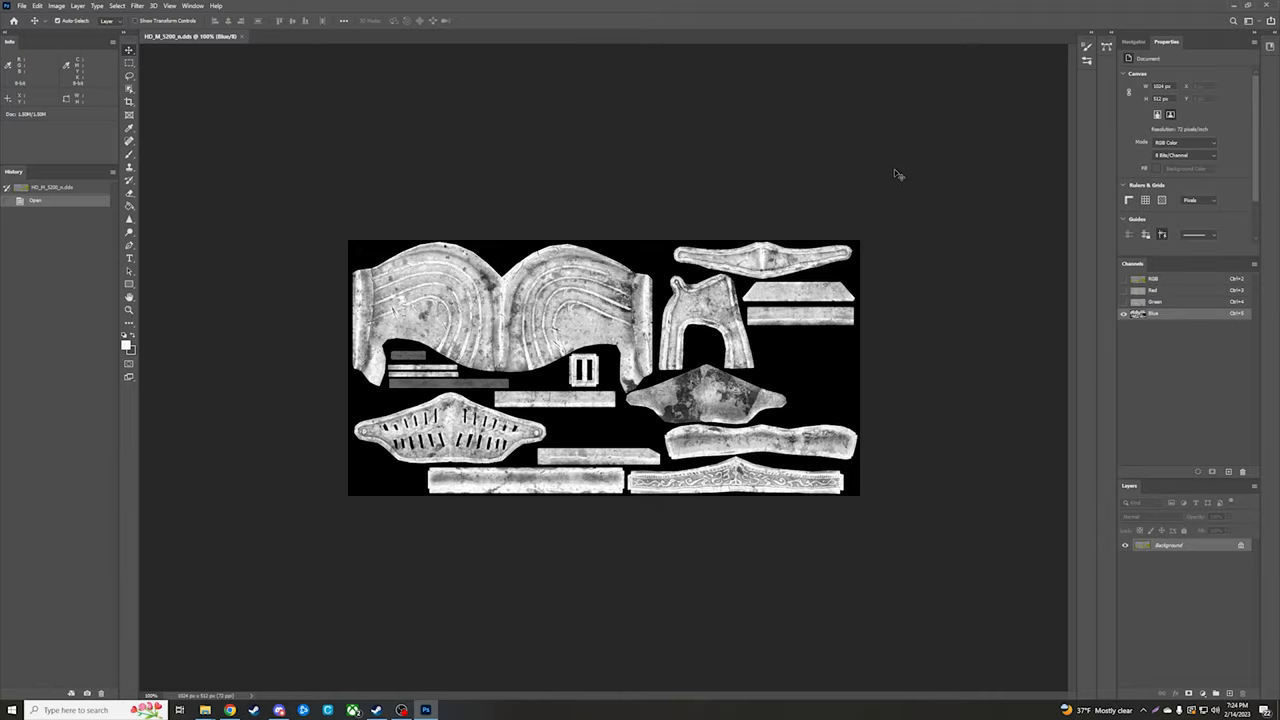